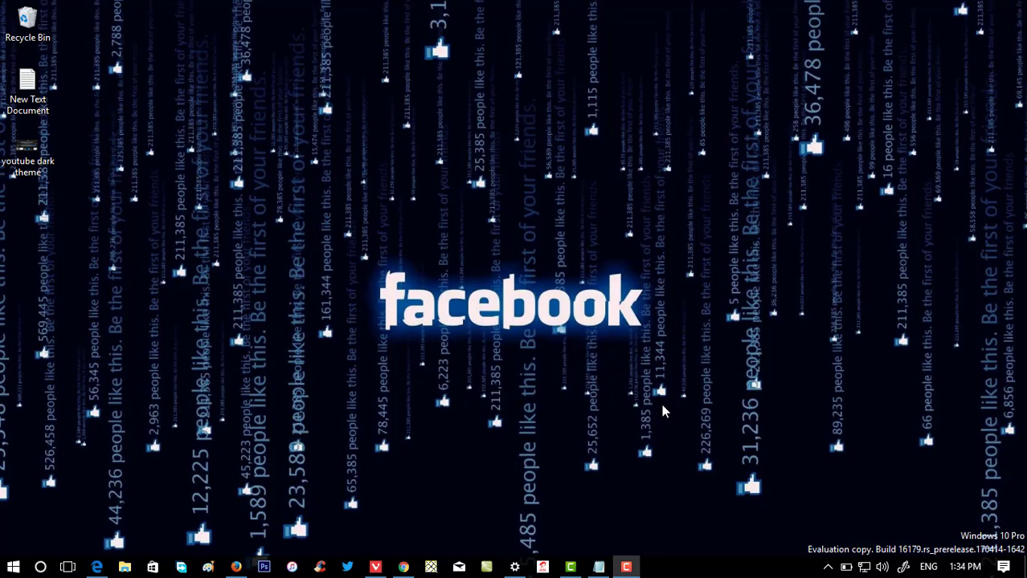
mouse_move(411, 532)
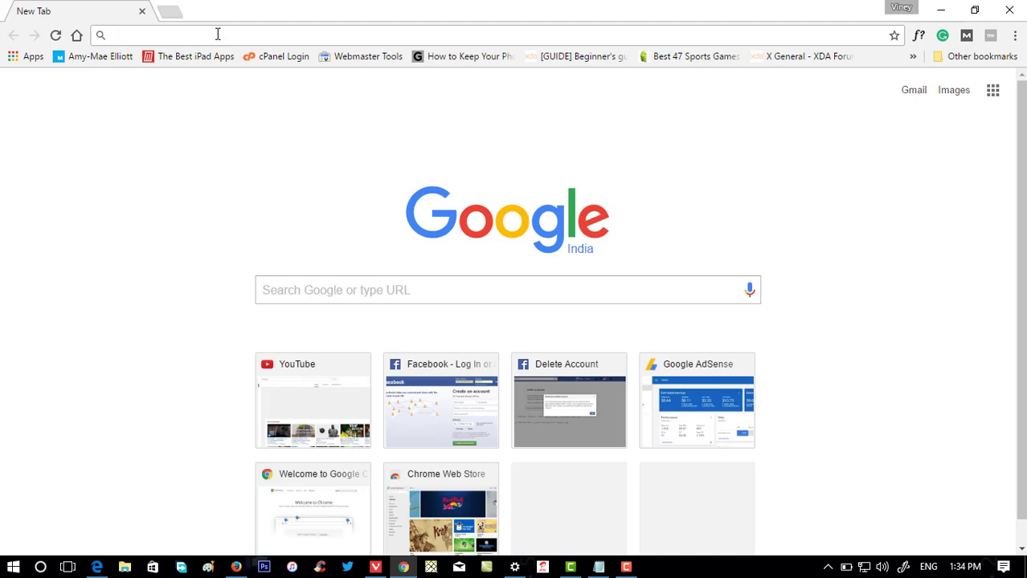
Load facebook.com/help/delete_account in Chrome's address bar
type("https://www.facebook.com/help/delete_account")
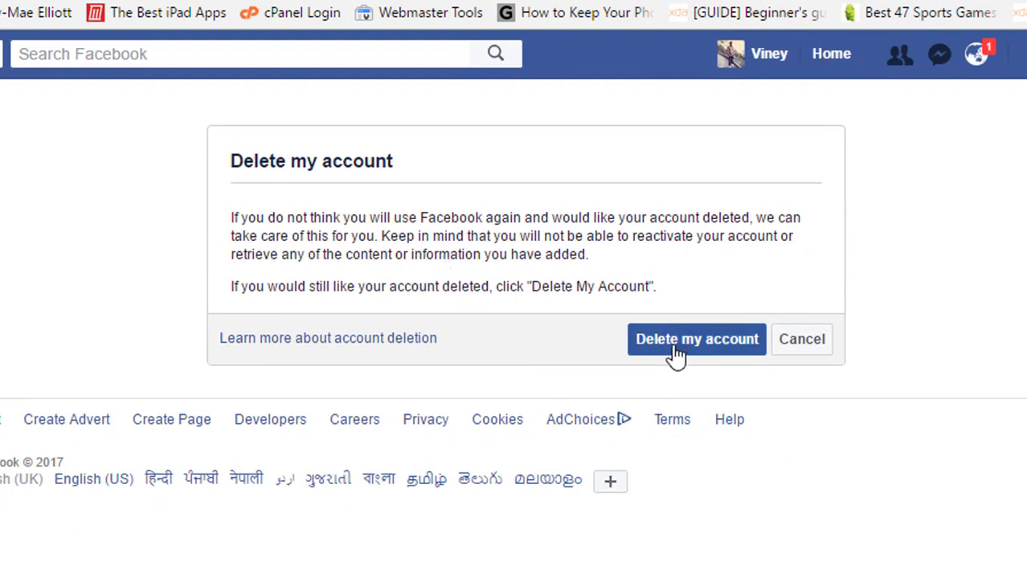
Request permanent deletion and enter the security check text 3ePKf8s
left_click(696, 339)
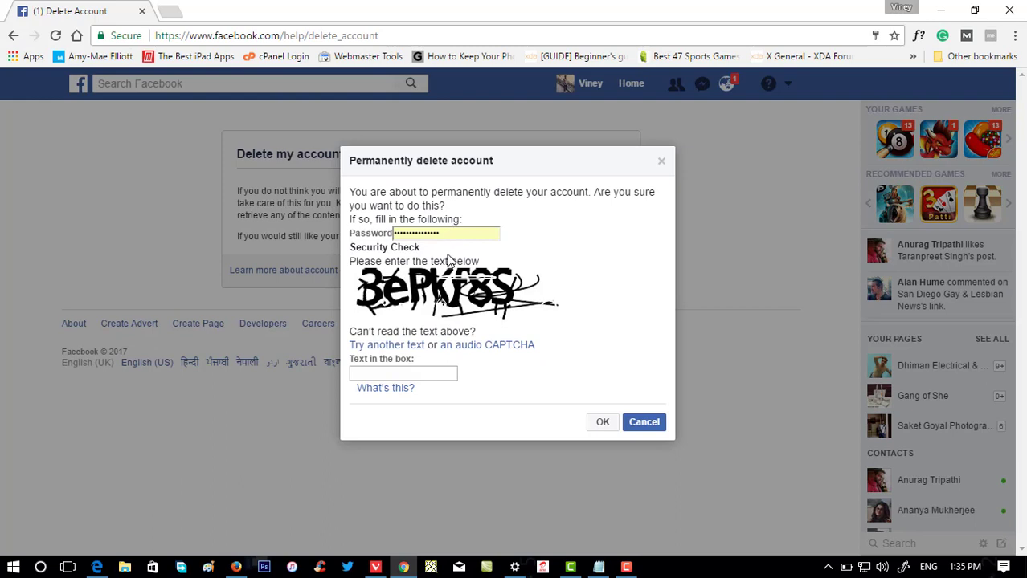
left_click(402, 373)
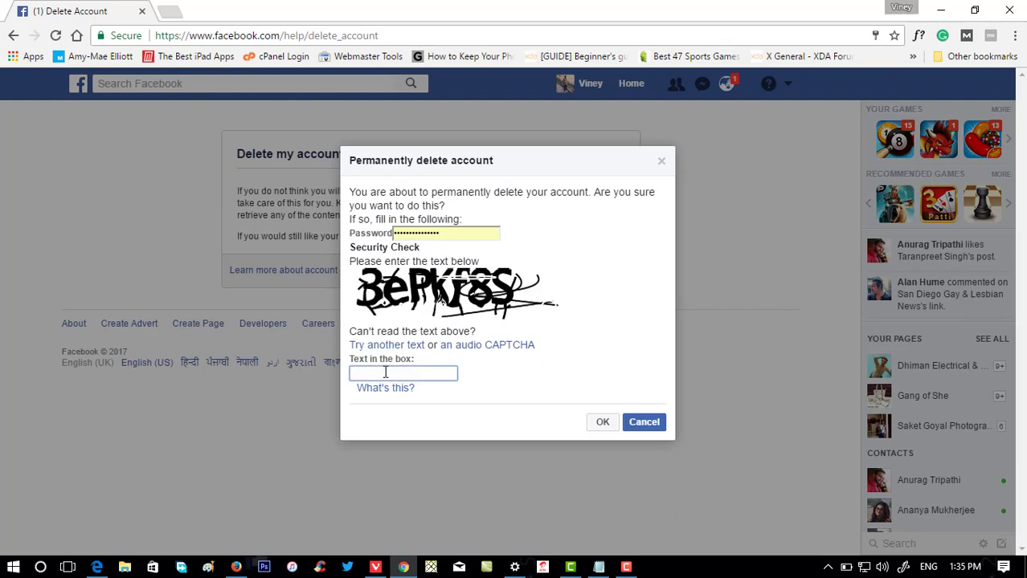
type("3")
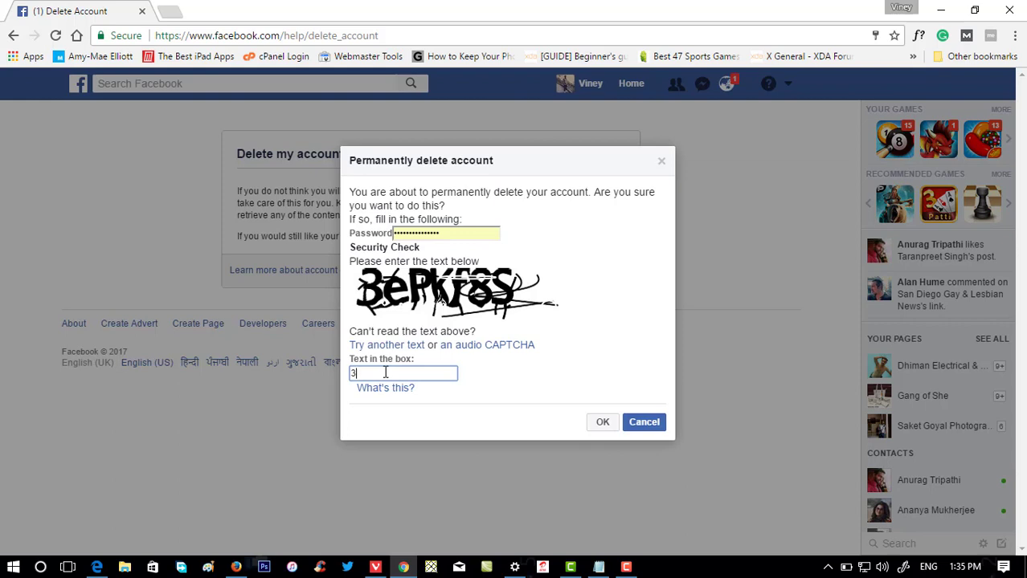
type("eP")
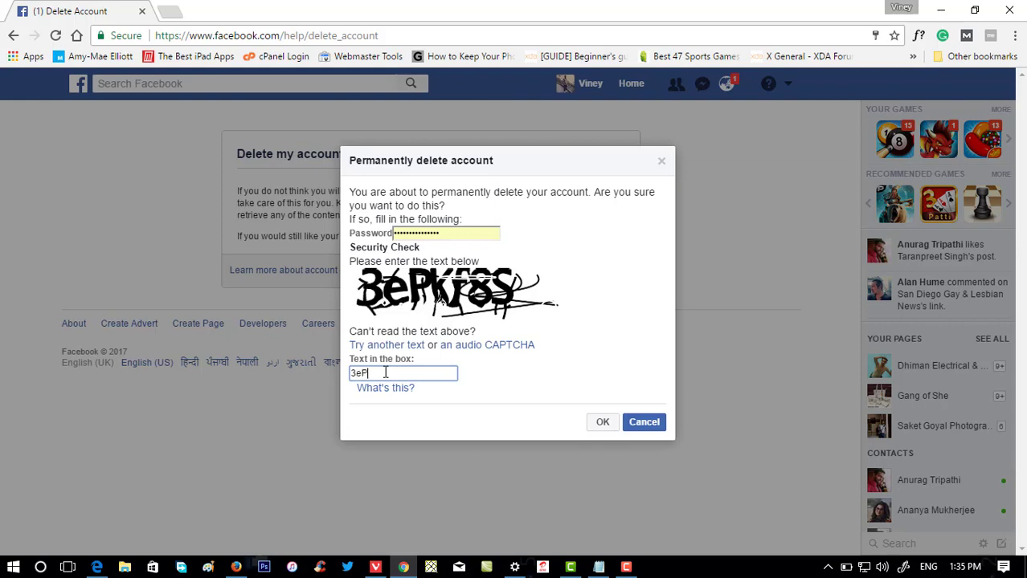
type("Kf")
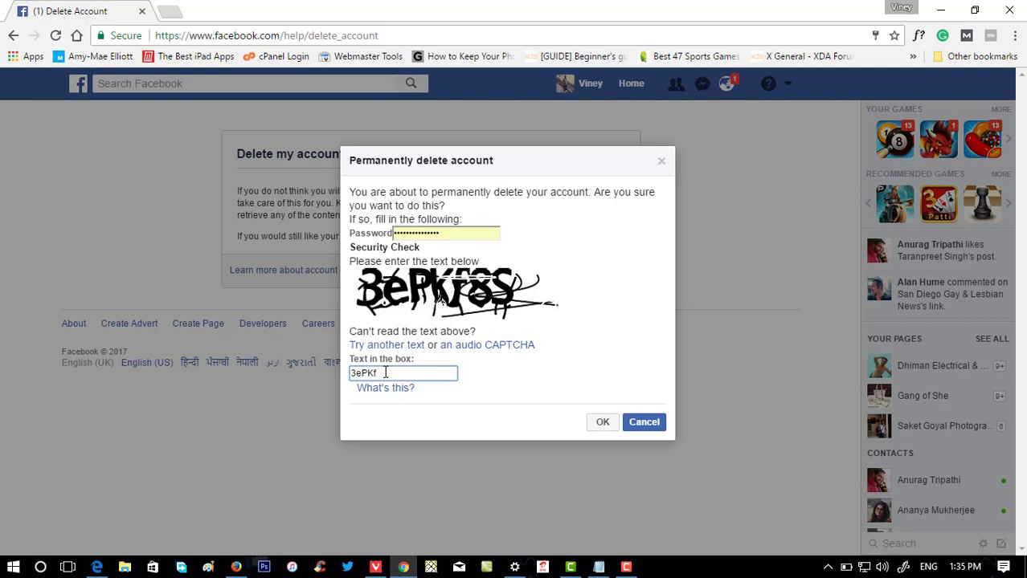
type("8s")
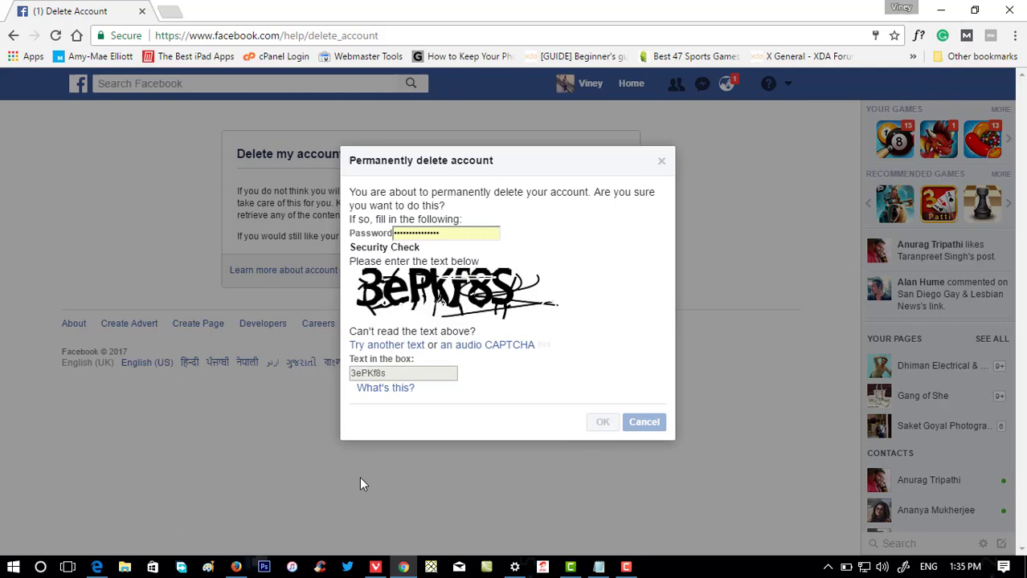
Confirm the permanent deletion dialog and acknowledge the 14-day deactivation notice
left_click(602, 421)
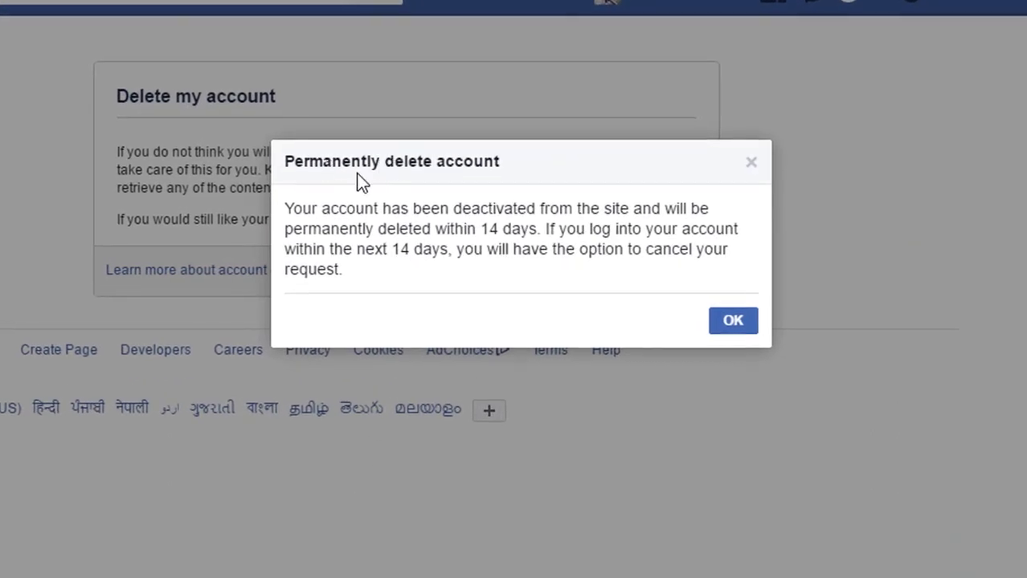
mouse_move(466, 199)
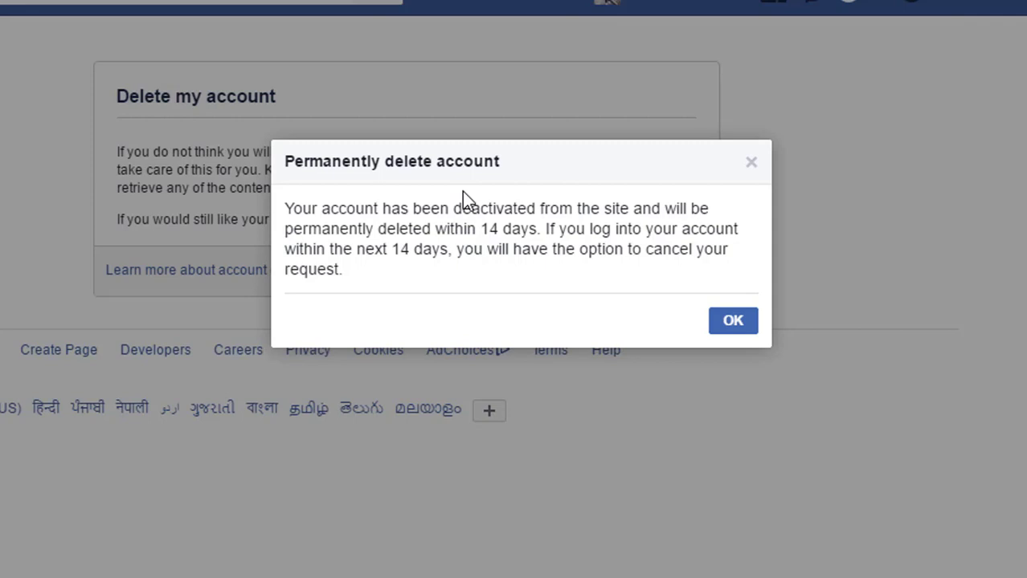
mouse_move(739, 348)
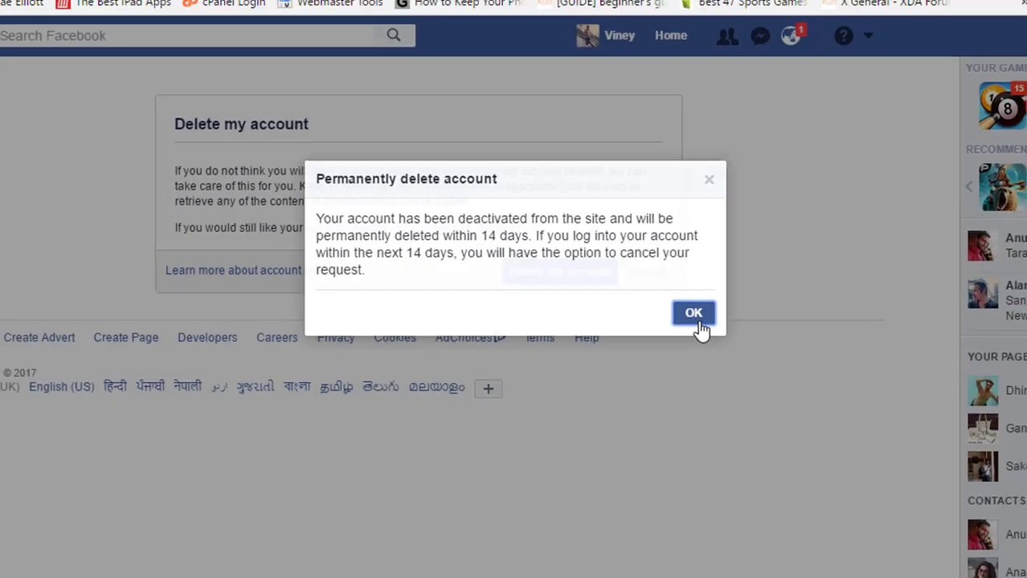
left_click(693, 312)
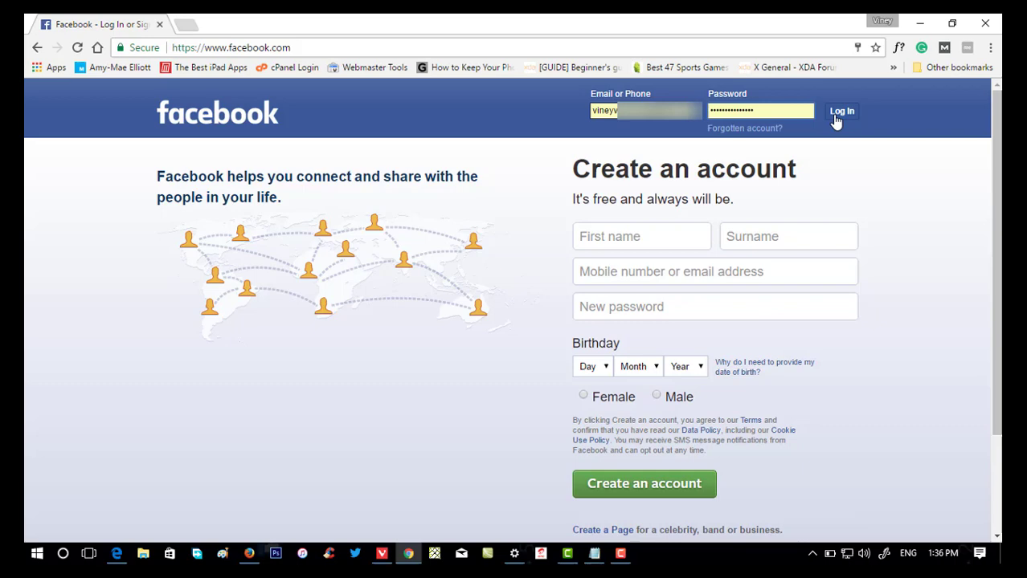
Log in with the saved credentials and choose Cancel deletion
left_click(841, 111)
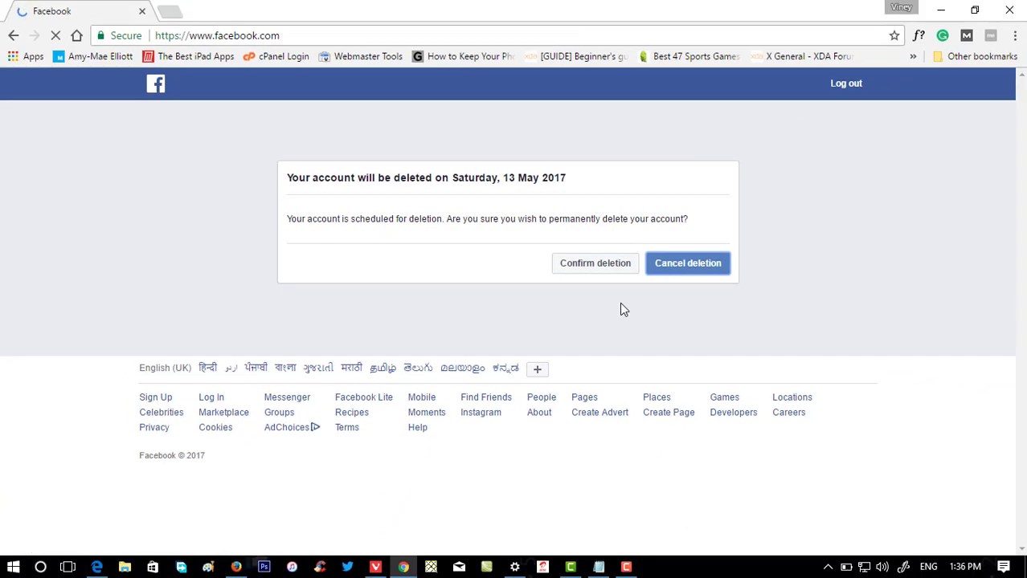
left_click(687, 262)
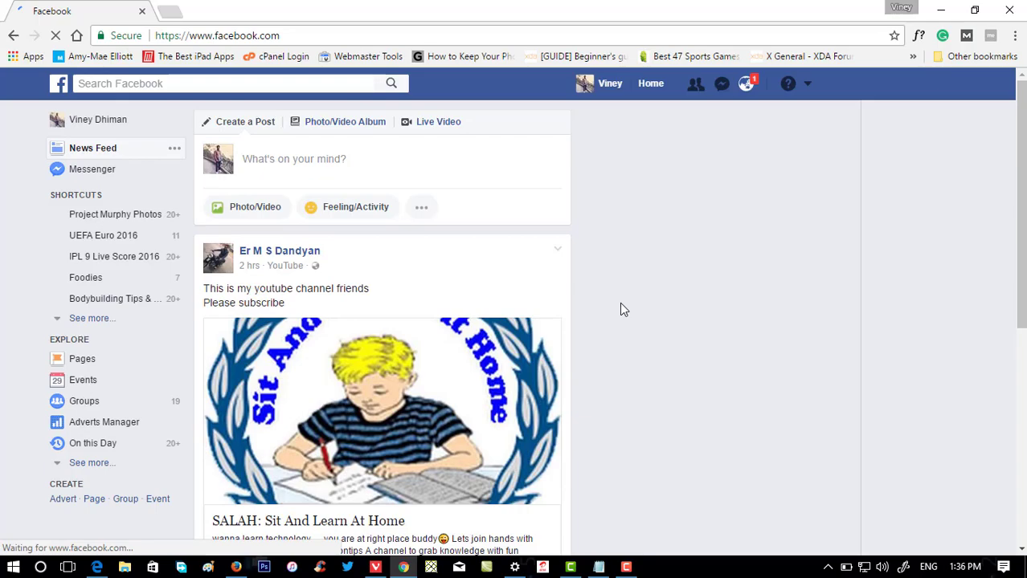